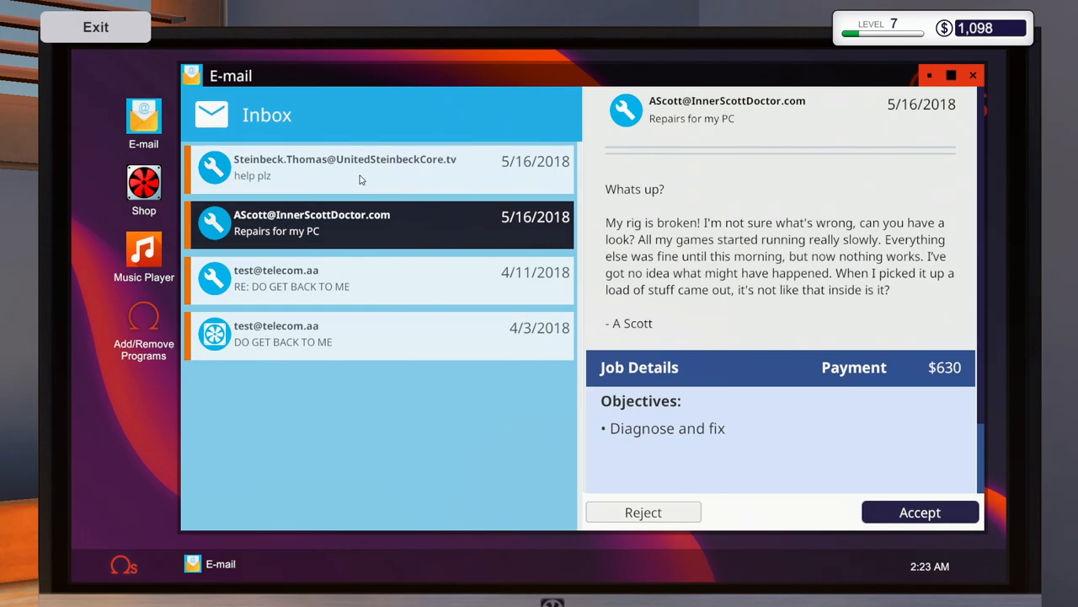
Read the 'help plz' overheating PC request and accept the job
left_click(362, 168)
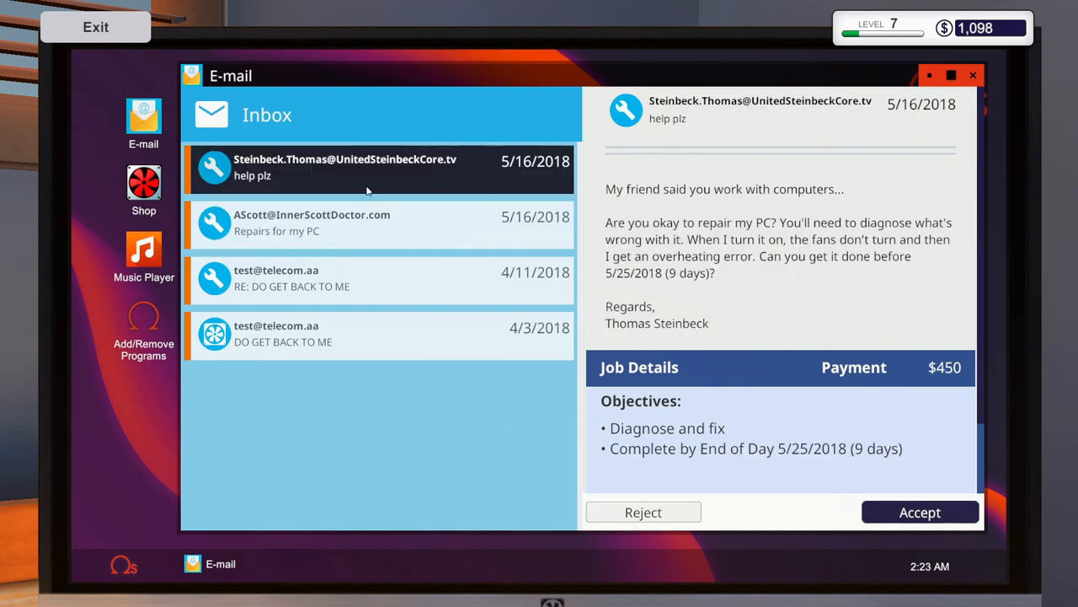
mouse_move(397, 175)
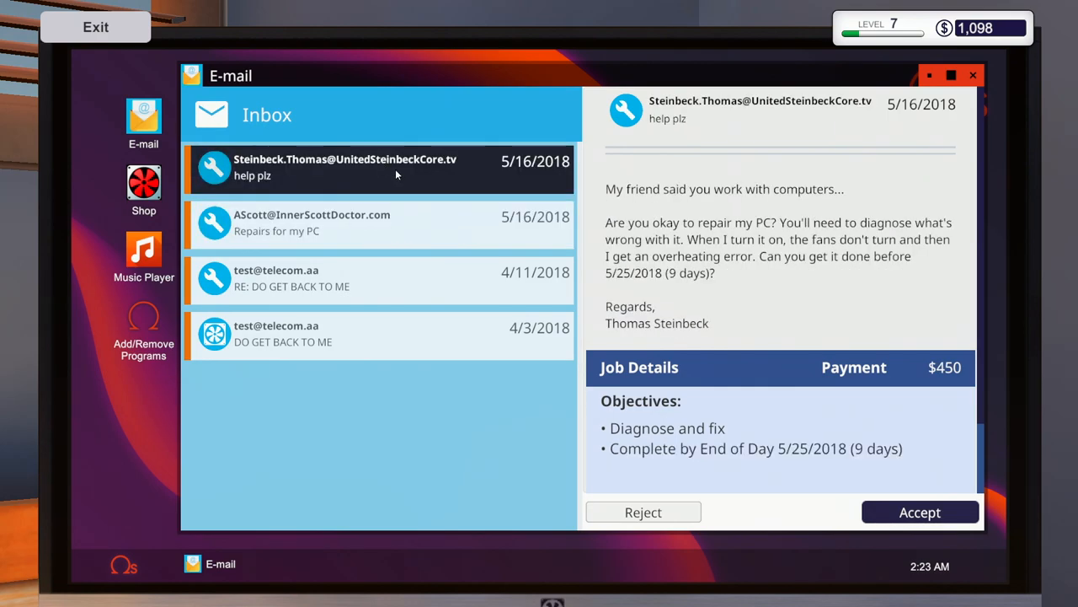
left_click(919, 511)
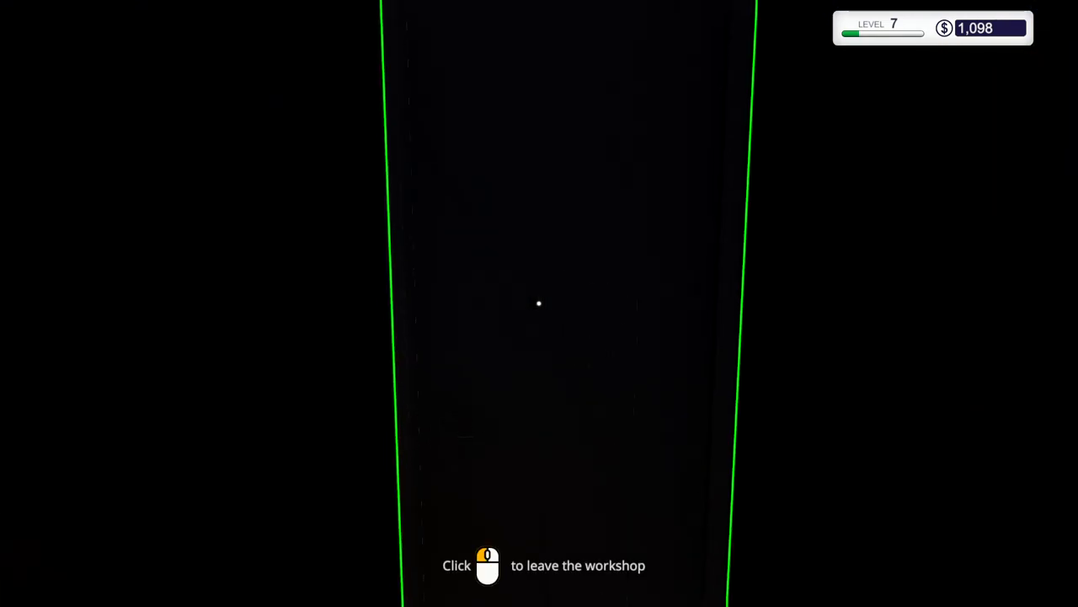
End the day from the calendar so the customers' PCs are delivered
left_click(539, 304)
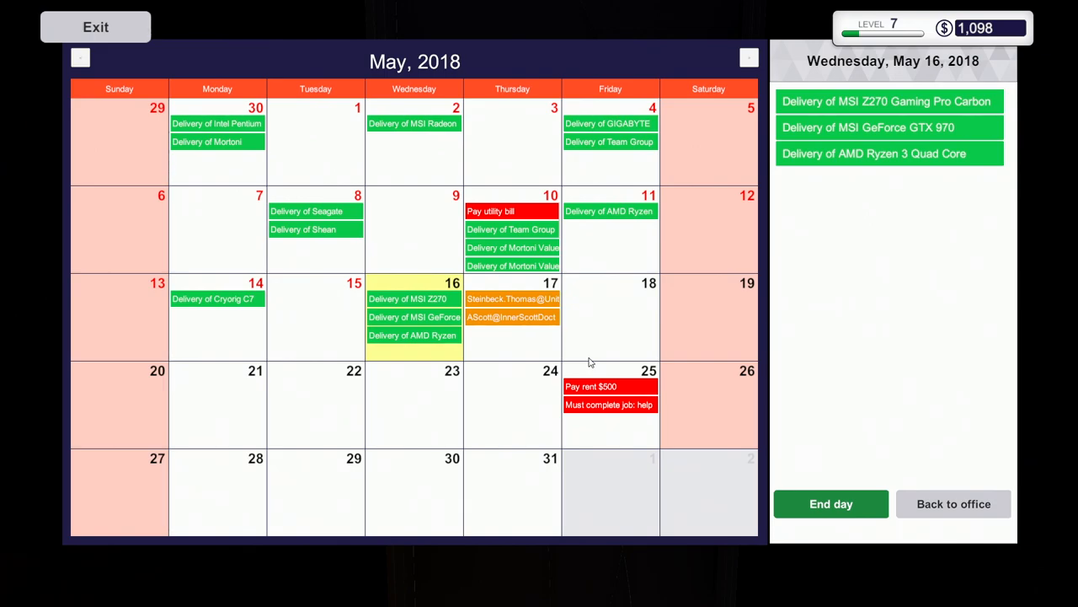
left_click(512, 298)
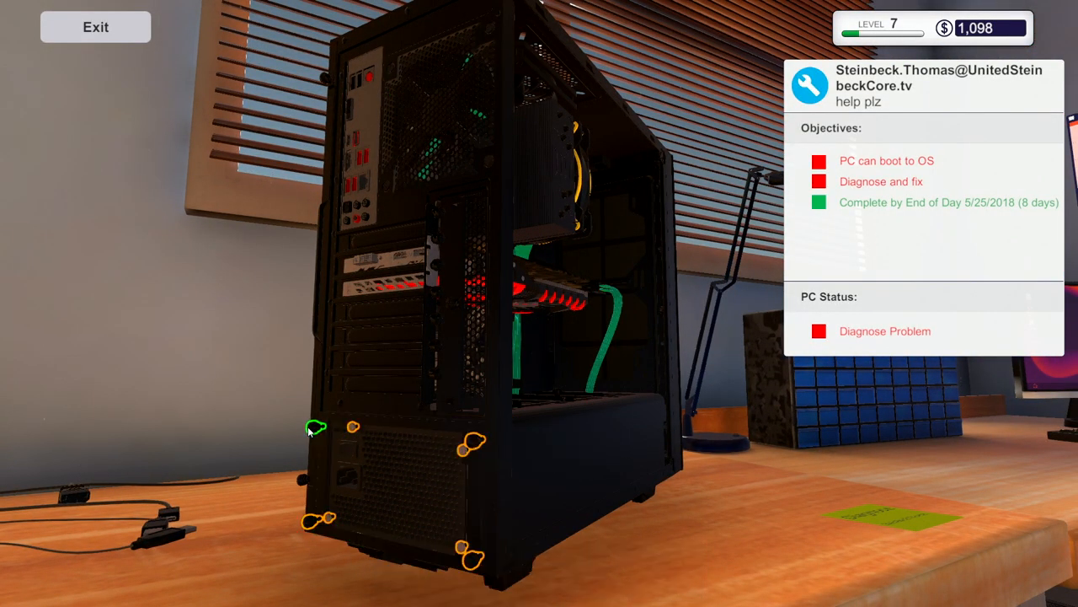
Open the overheating PC and remove its broken SilverStone ST85F-PT power supply
left_click(316, 428)
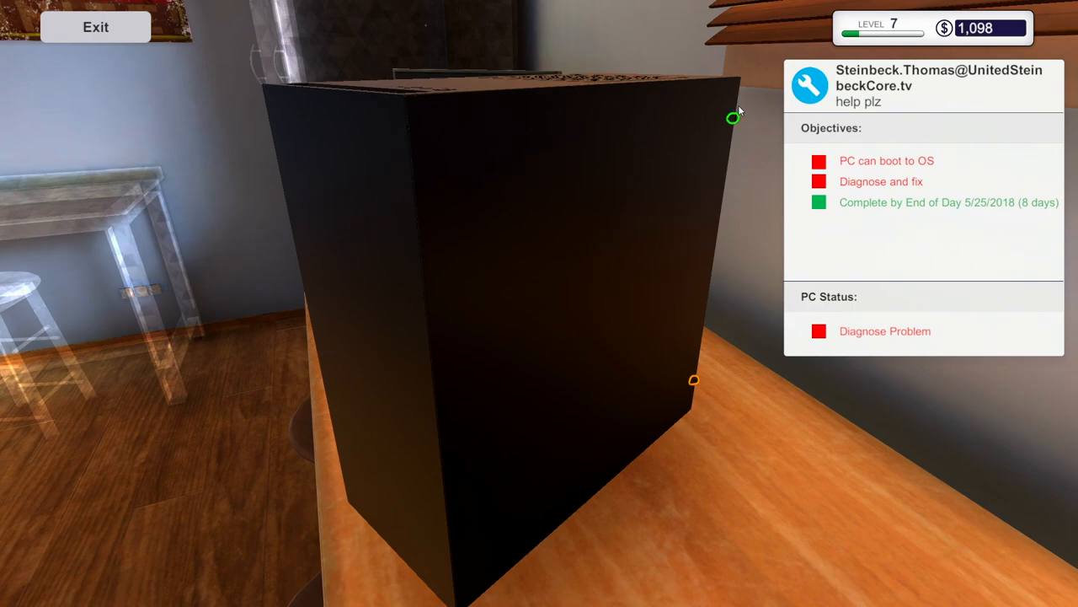
mouse_move(693, 387)
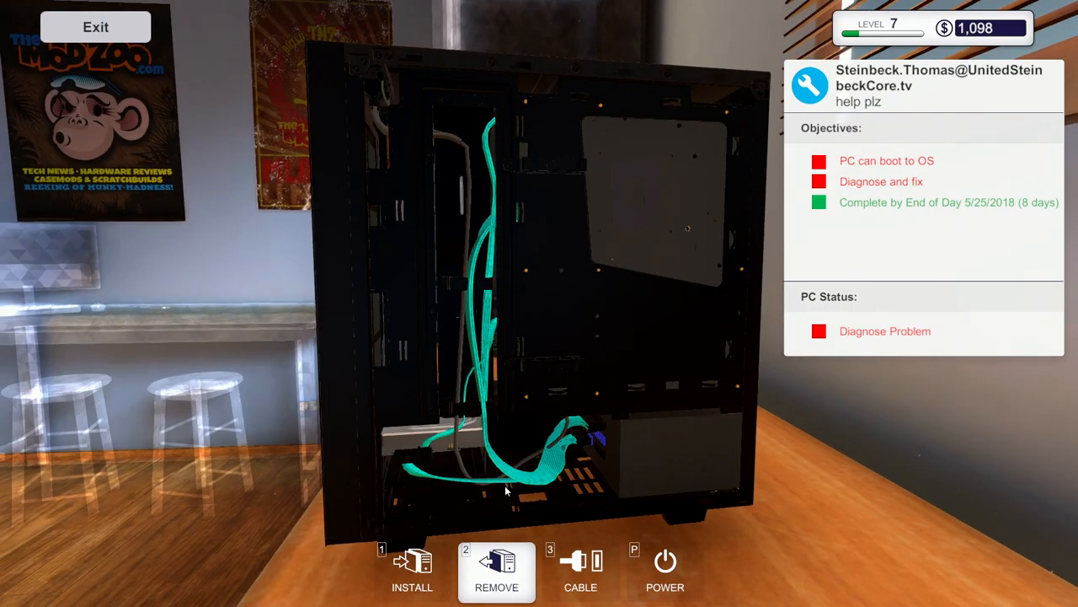
mouse_move(586, 446)
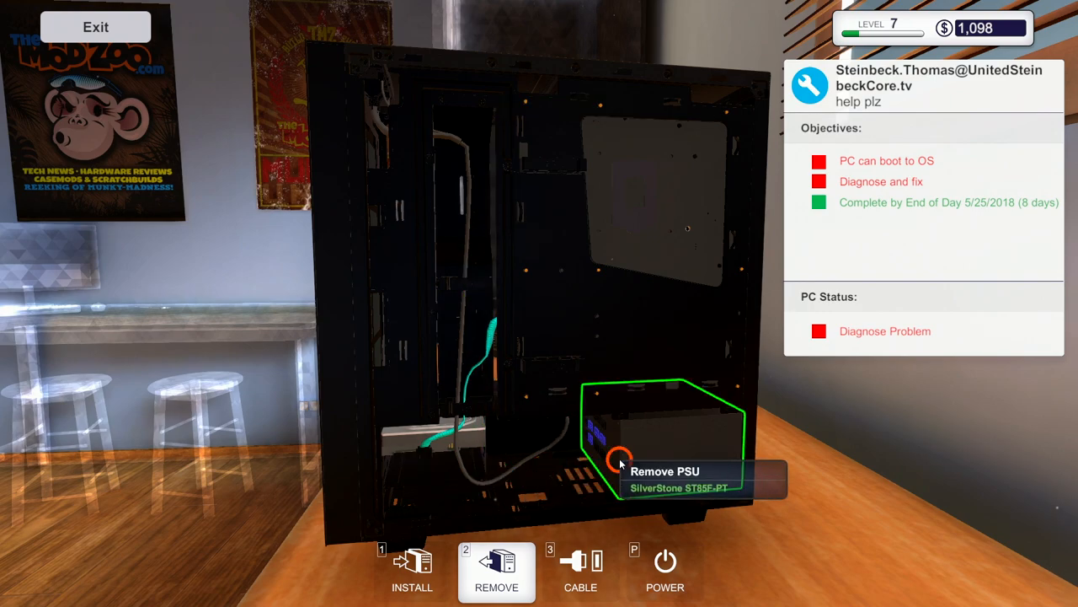
left_click(617, 462)
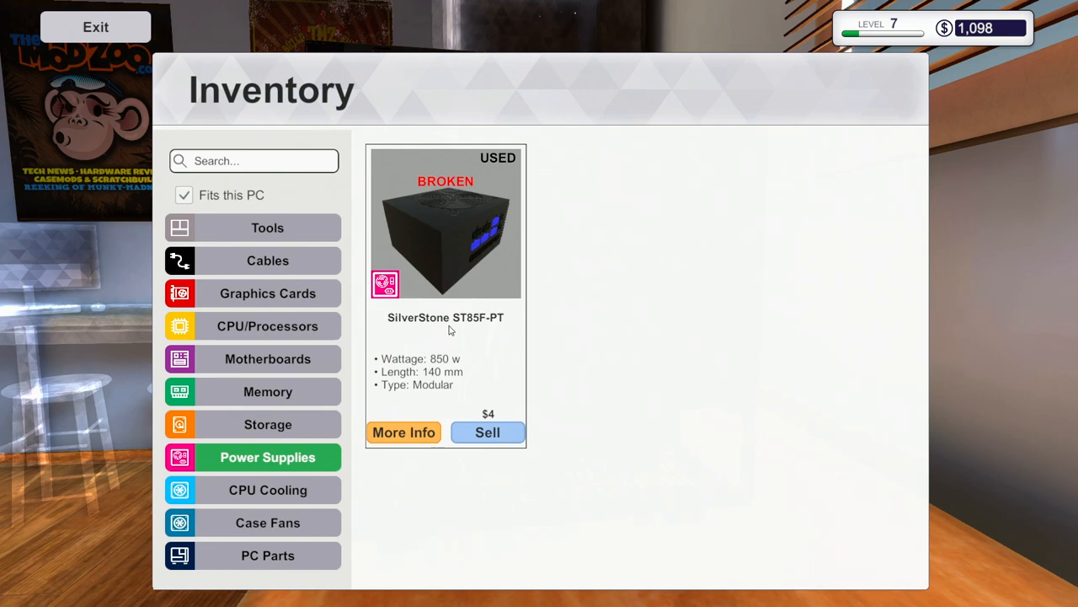
left_click(95, 27)
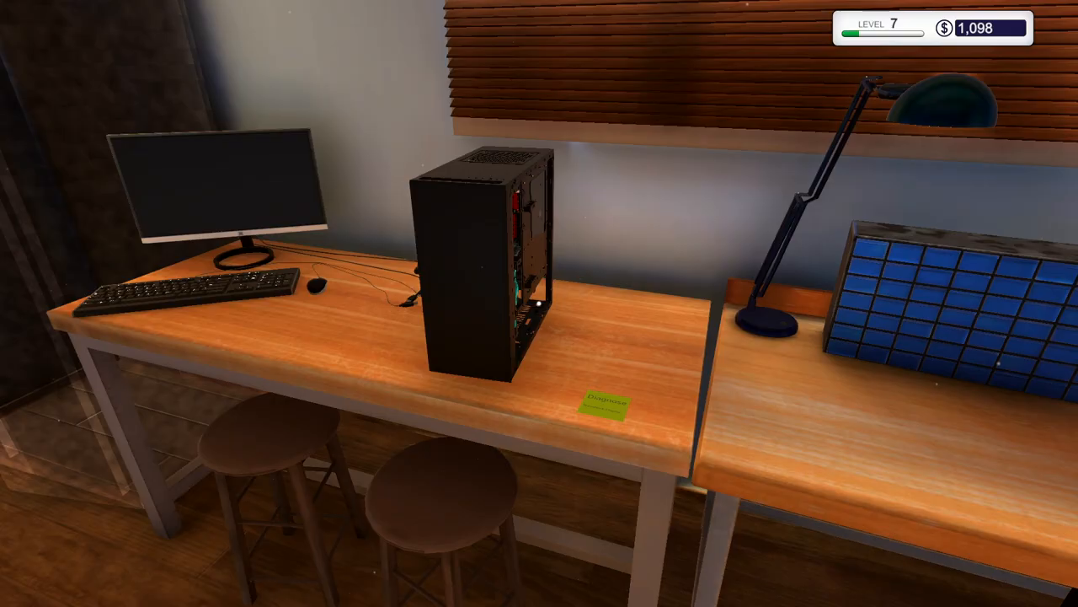
left_click(203, 190)
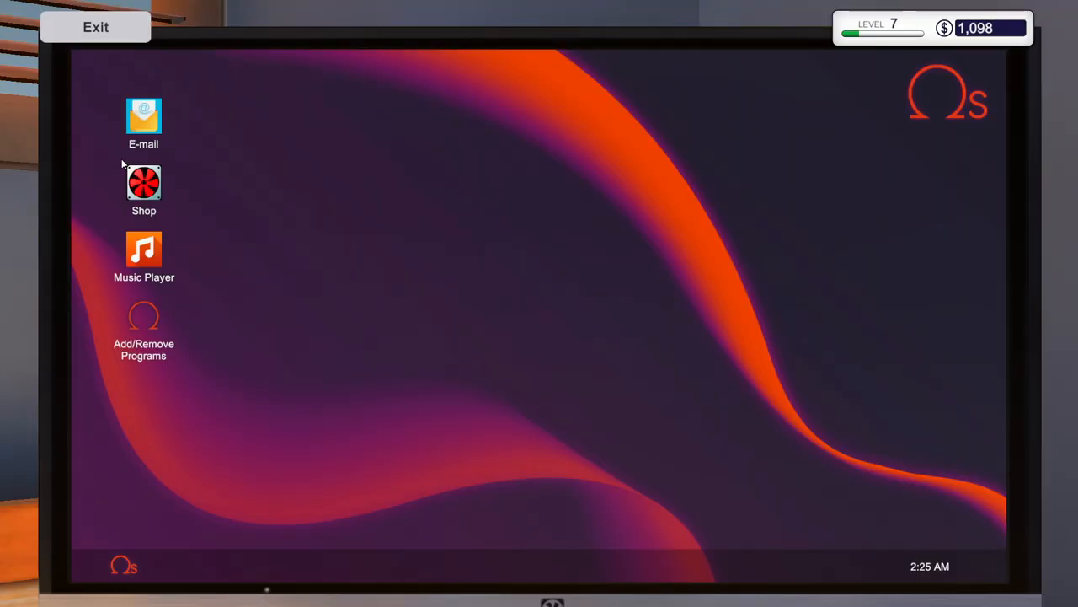
Order a SilverStone ST85F-PT power supply for $180 with next-day delivery
double_click(143, 182)
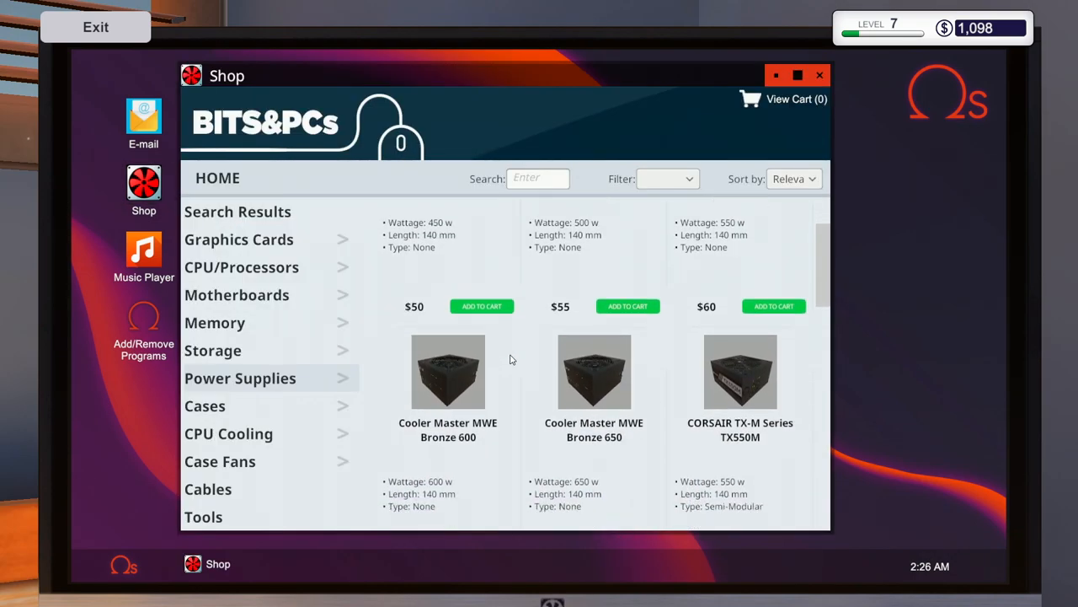
scroll("down", 3)
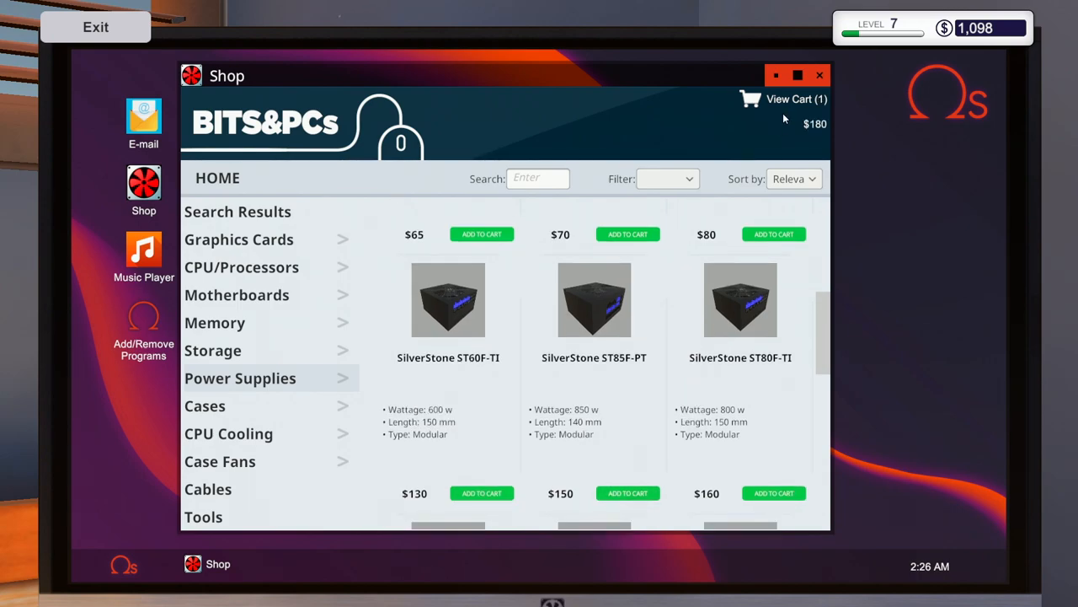
left_click(794, 99)
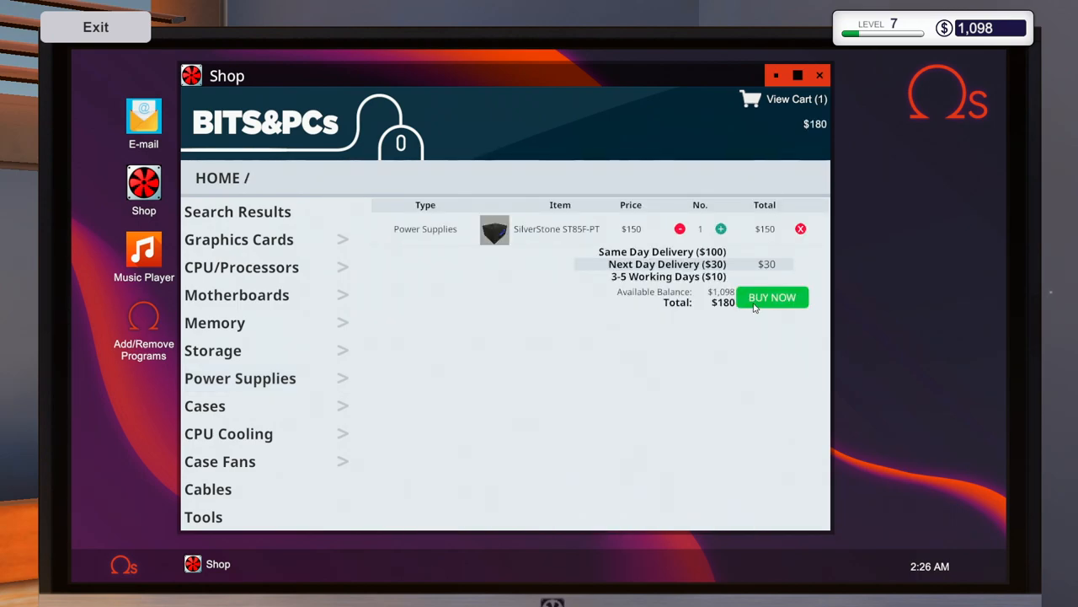
left_click(771, 296)
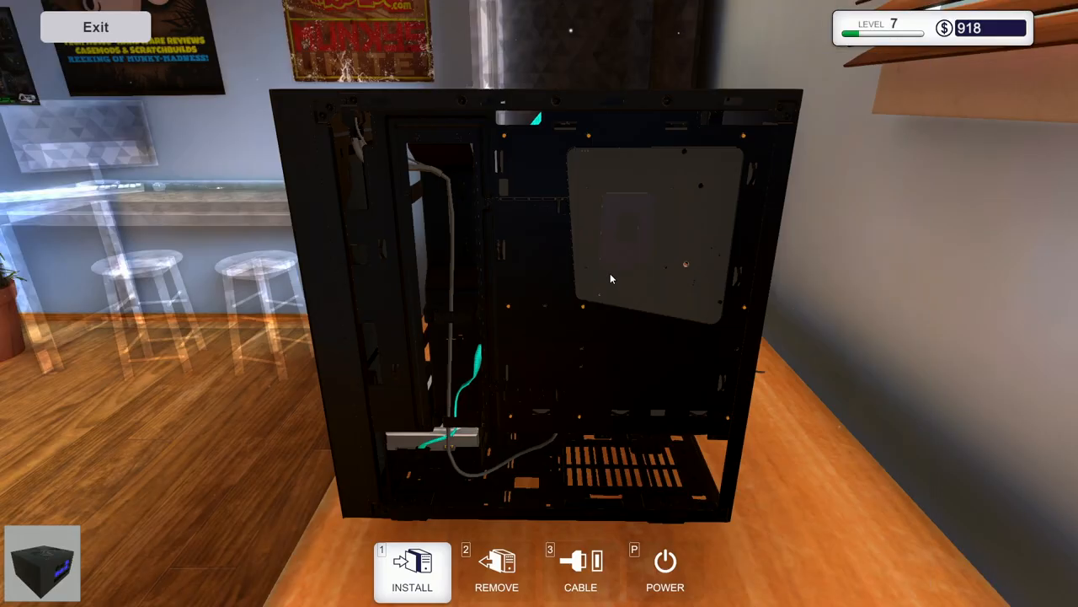
Install the new SilverStone power supply in the overheating PC's case
left_click(579, 572)
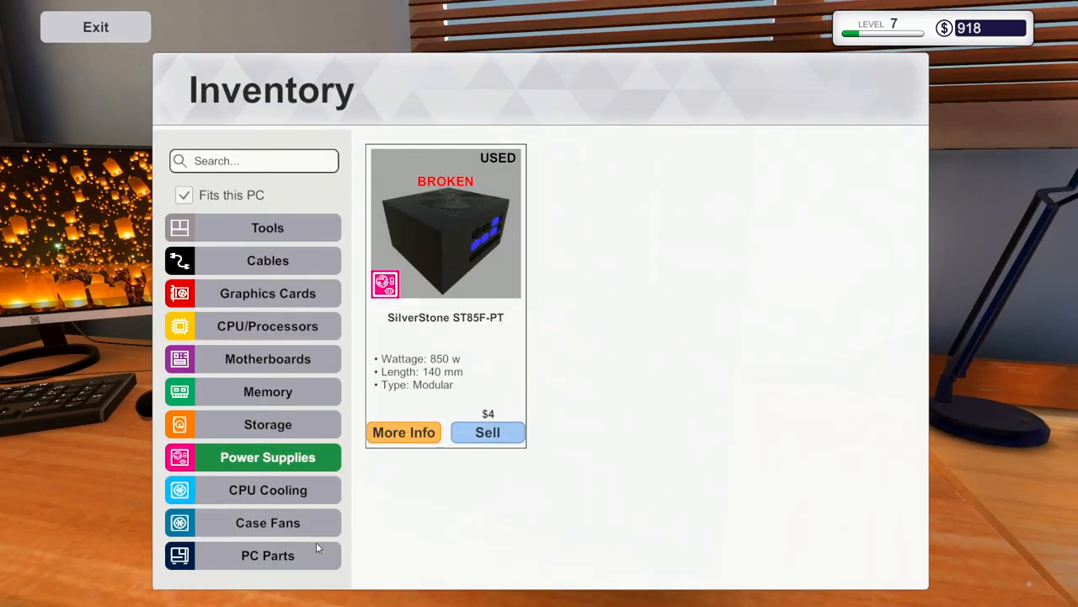
left_click(95, 26)
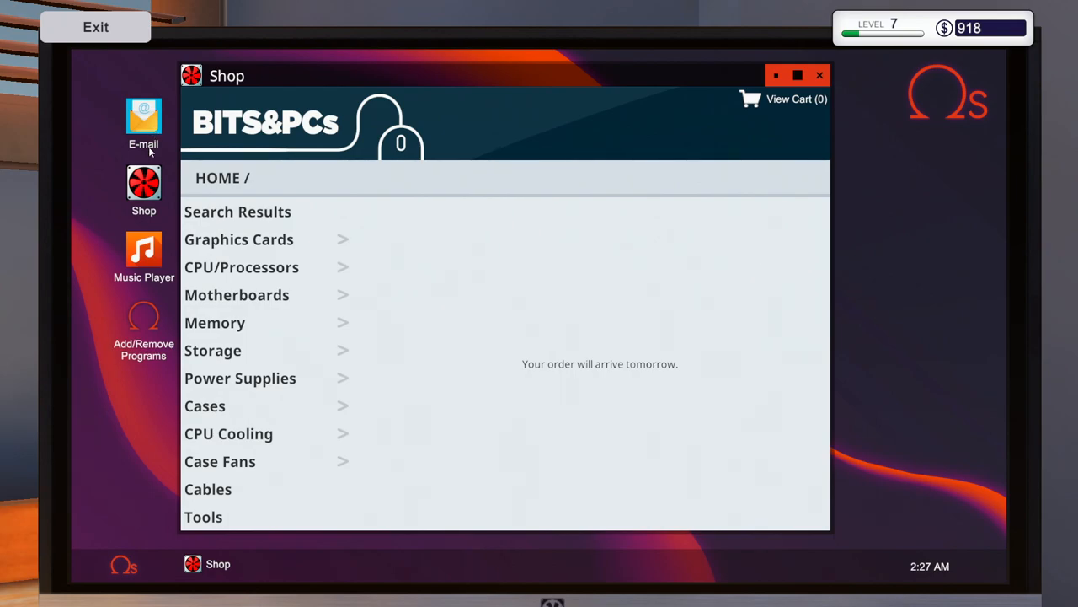
Collect the $450 'help plz' payment from the inbox, bringing funds to $1,368
left_click(143, 118)
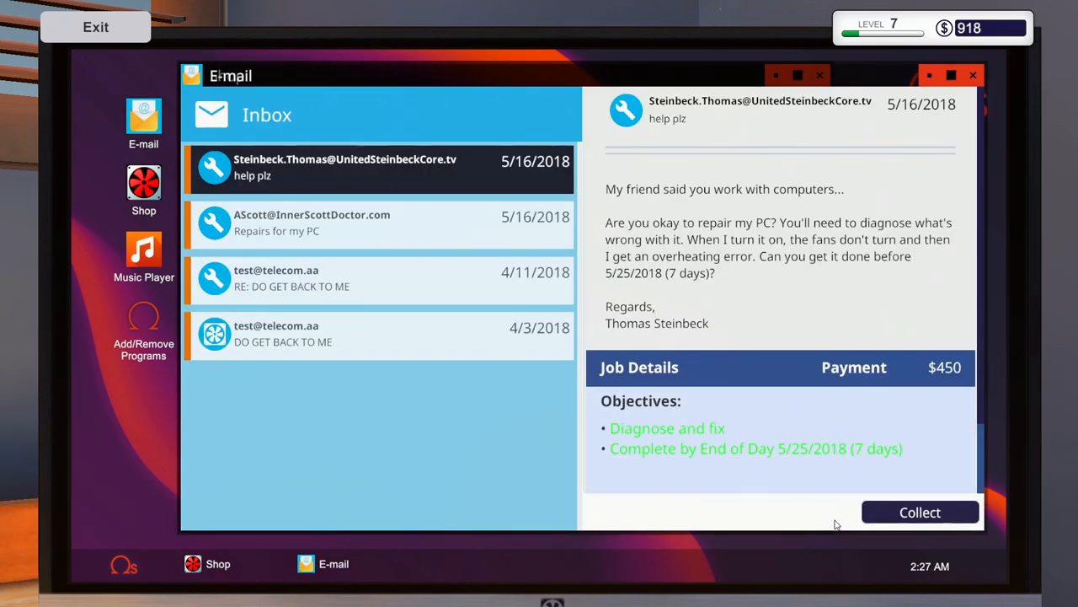
left_click(919, 511)
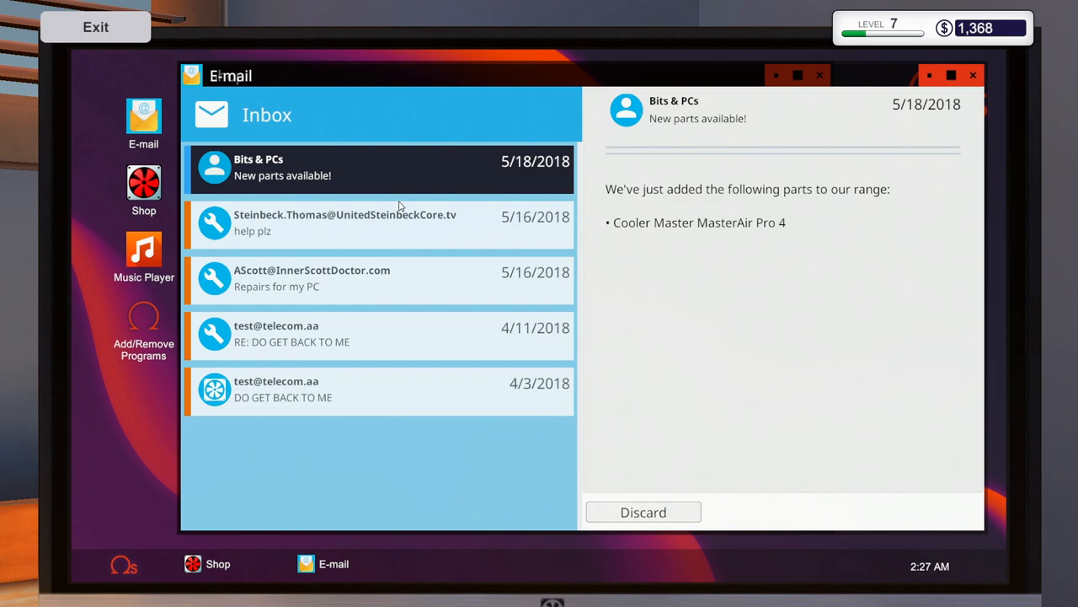
mouse_move(609, 504)
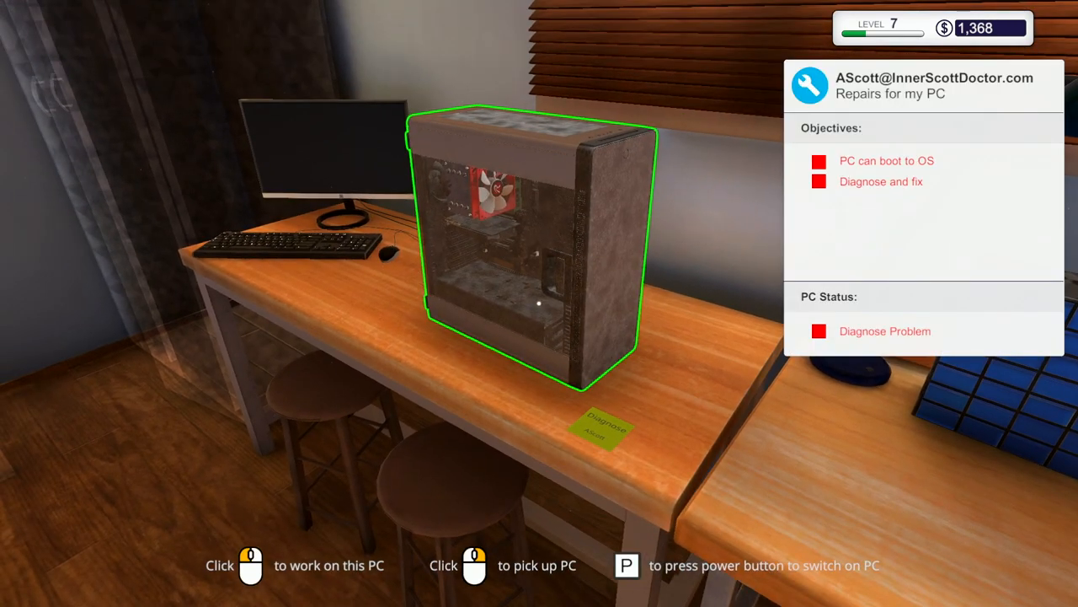
Start work on A Scott's slow PC at the workbench
left_click(522, 245)
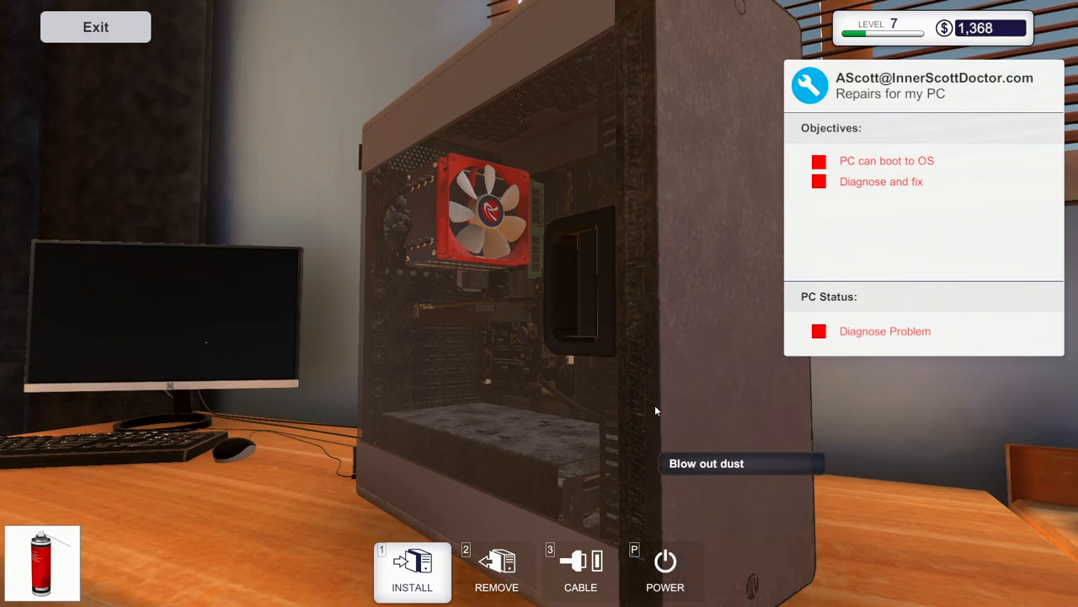
mouse_move(706, 179)
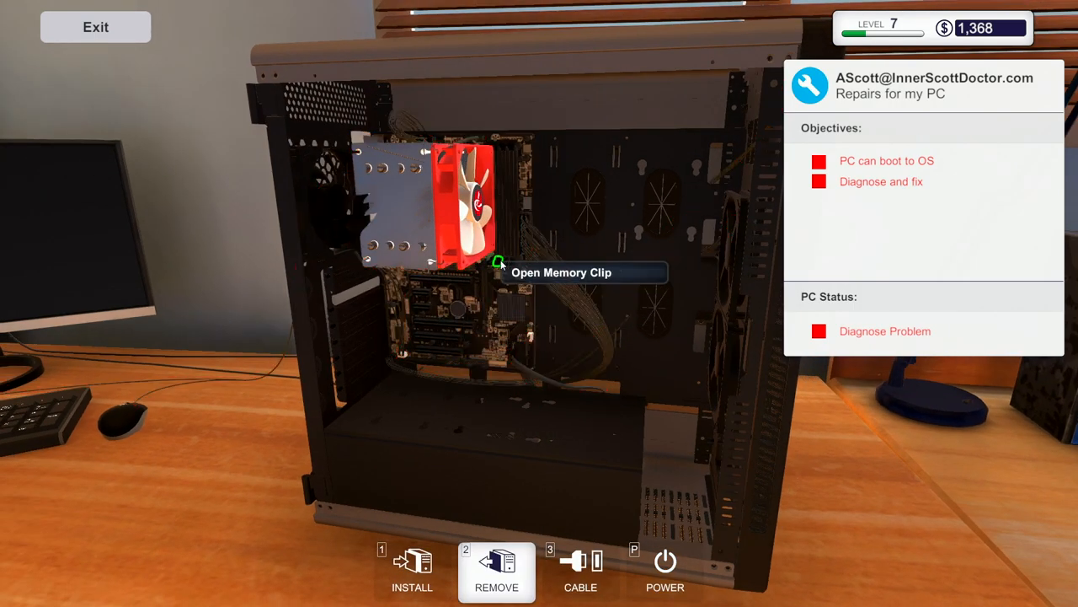
mouse_move(539, 307)
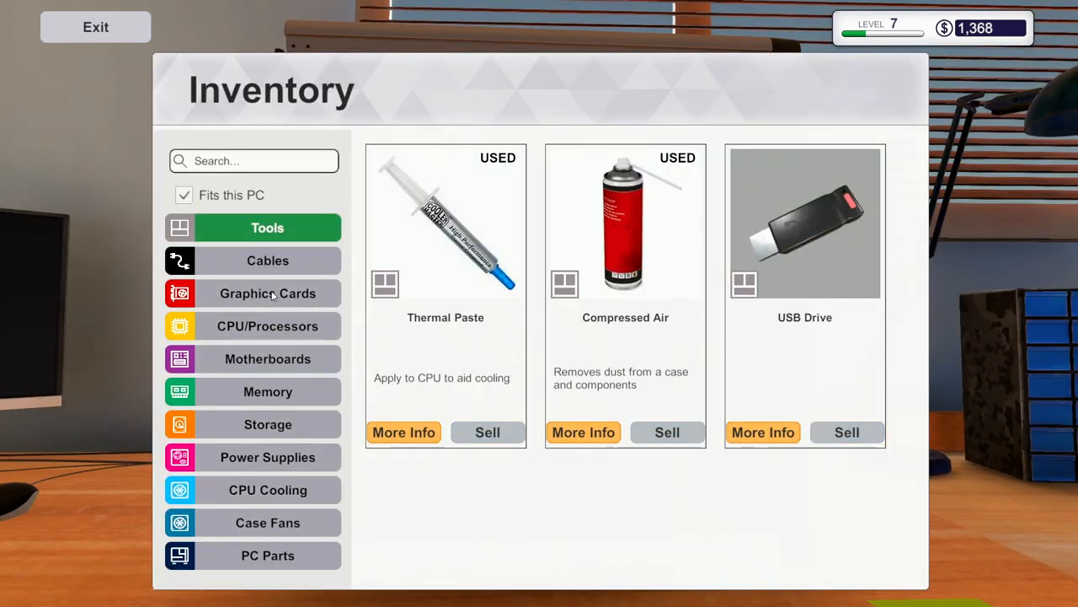
View the Graphics Cards inventory category, showing two broken used cards
left_click(267, 293)
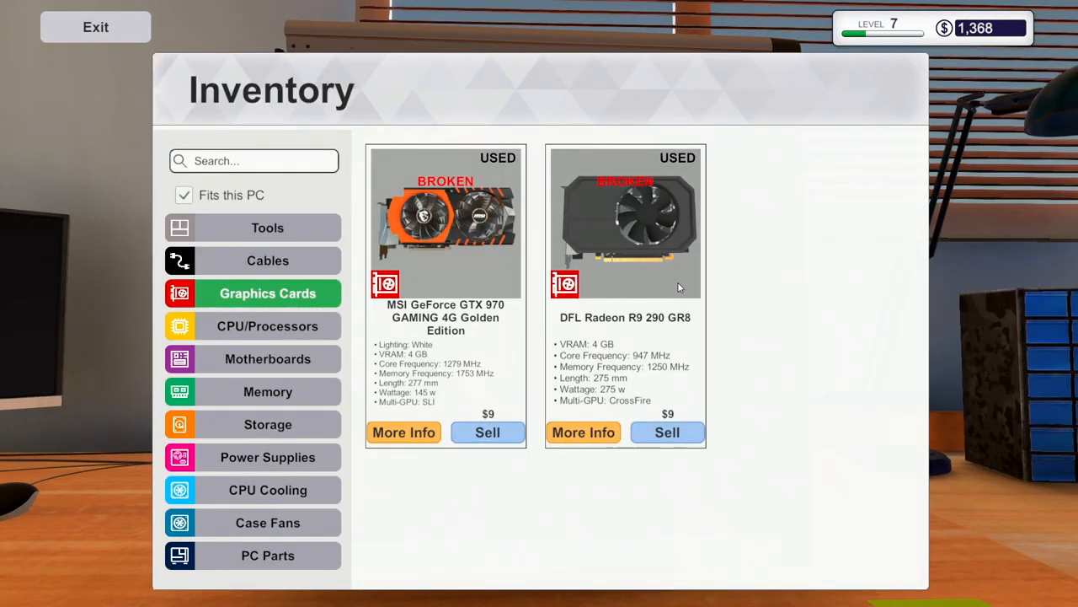
mouse_move(659, 286)
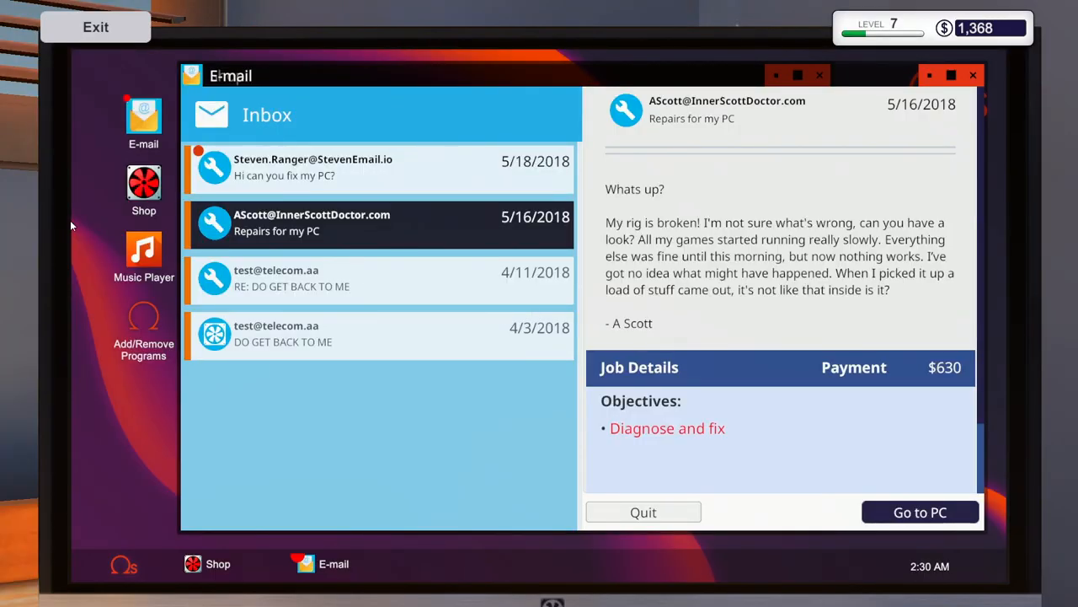
Buy a DFL Radeon R9 290 GR8 graphics card from the shop
left_click(143, 182)
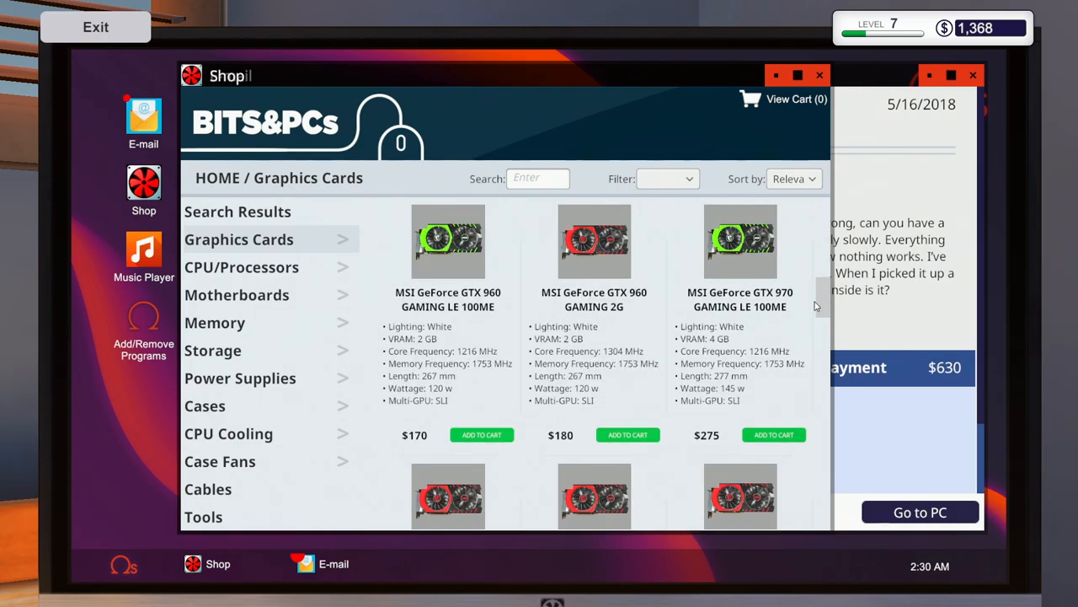
scroll("down", 3)
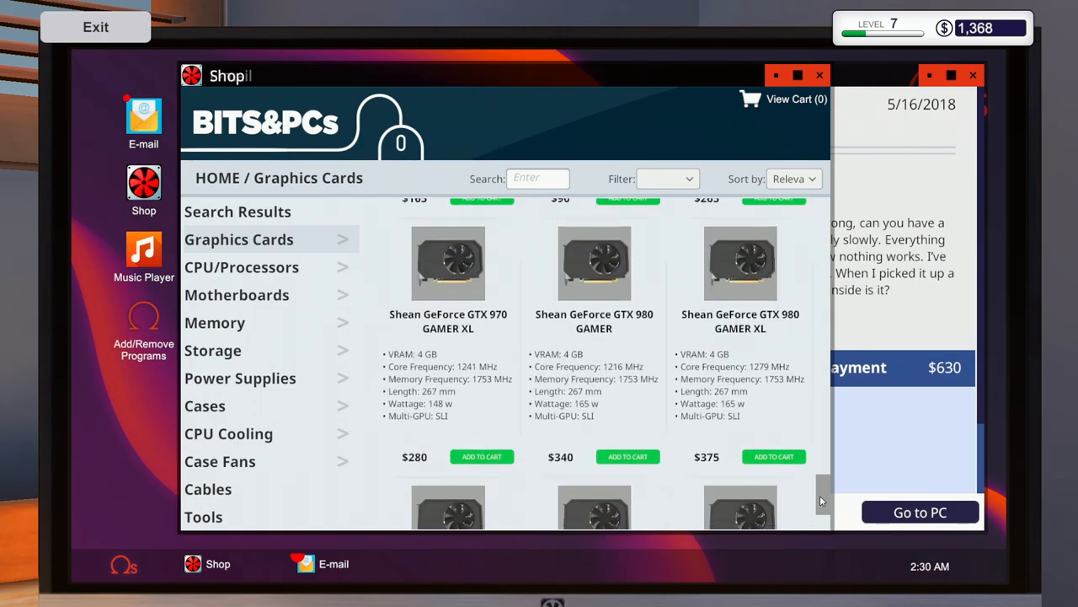
scroll("down", 3)
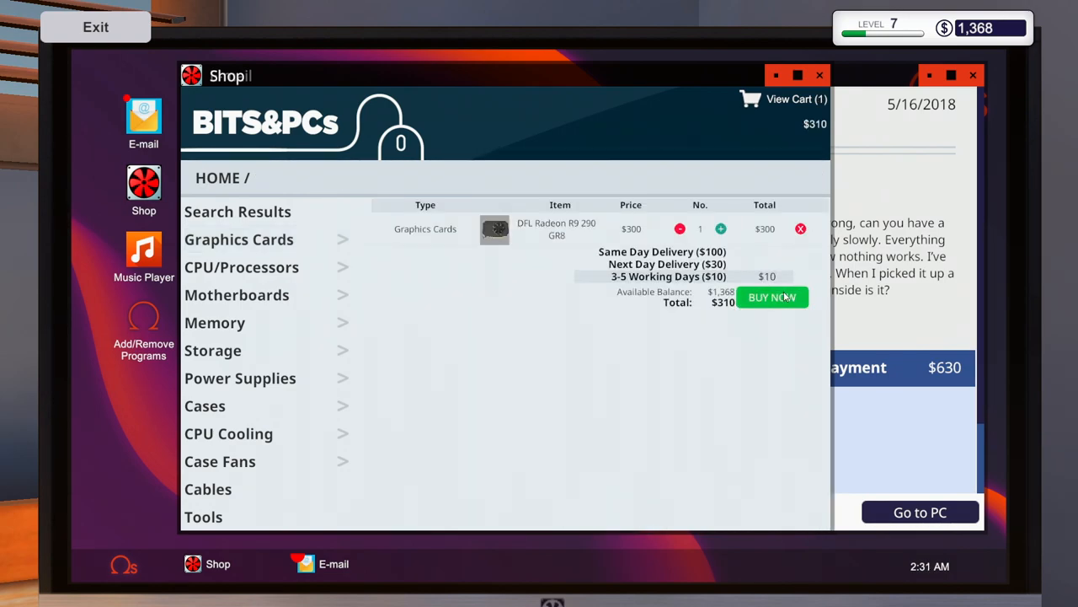
left_click(772, 296)
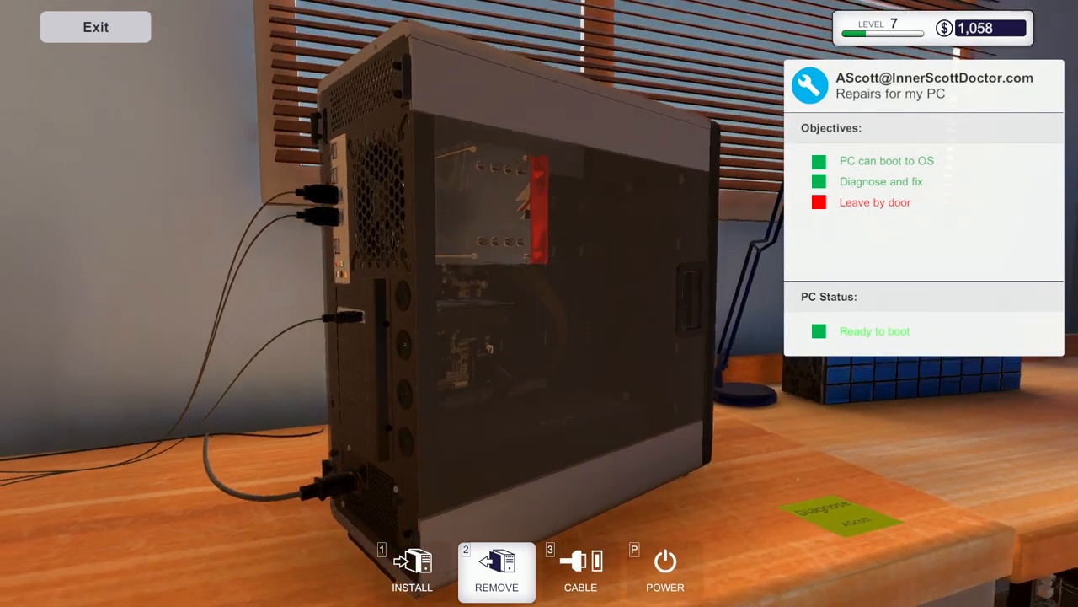
Collect the $630 slow-PC payment, raising funds to $1,688, and discard the job
left_click(497, 571)
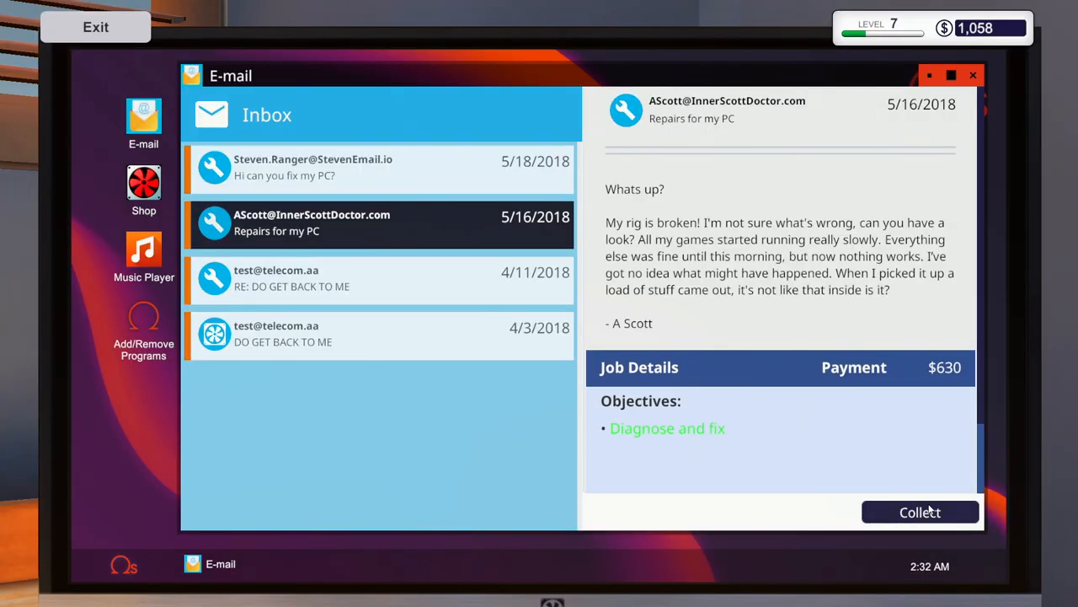
mouse_move(837, 435)
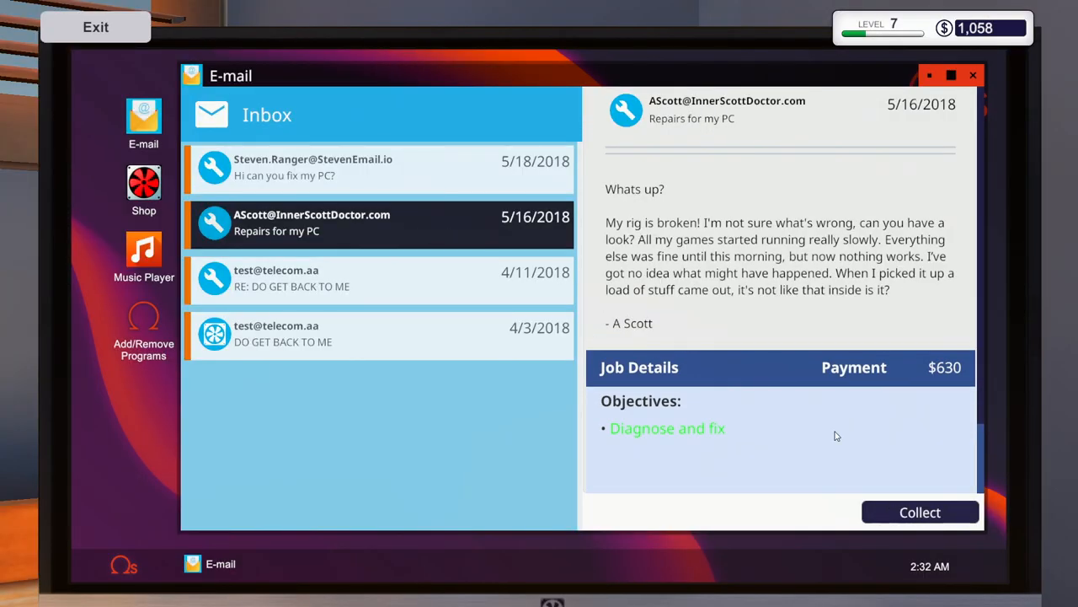
left_click(920, 512)
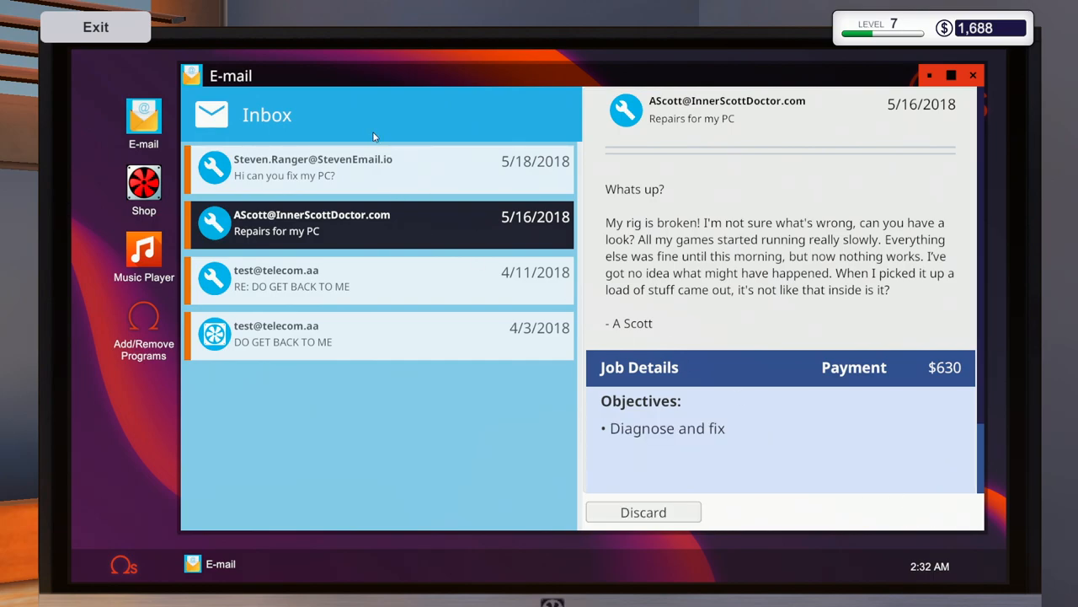
mouse_move(691, 513)
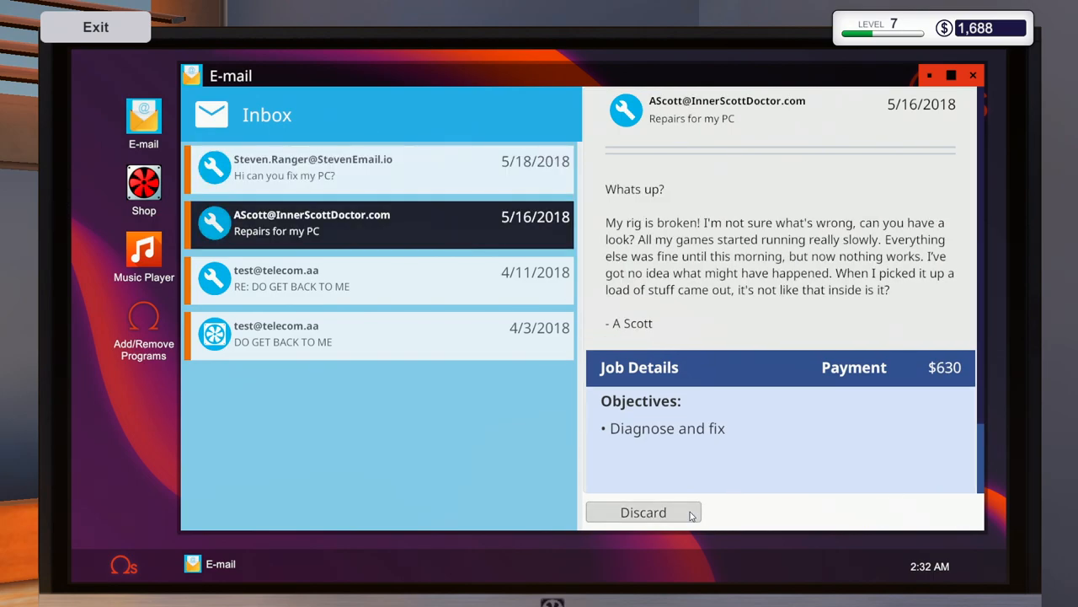
left_click(644, 511)
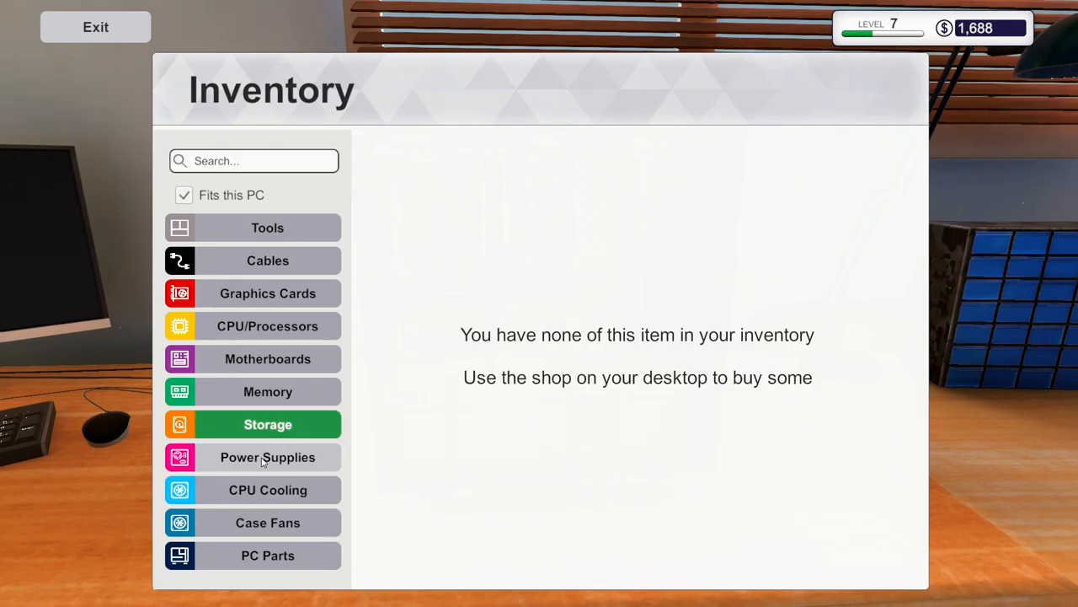
Buy a Cooler Master MWE Bronze power supply and start work on its delivery day
left_click(96, 27)
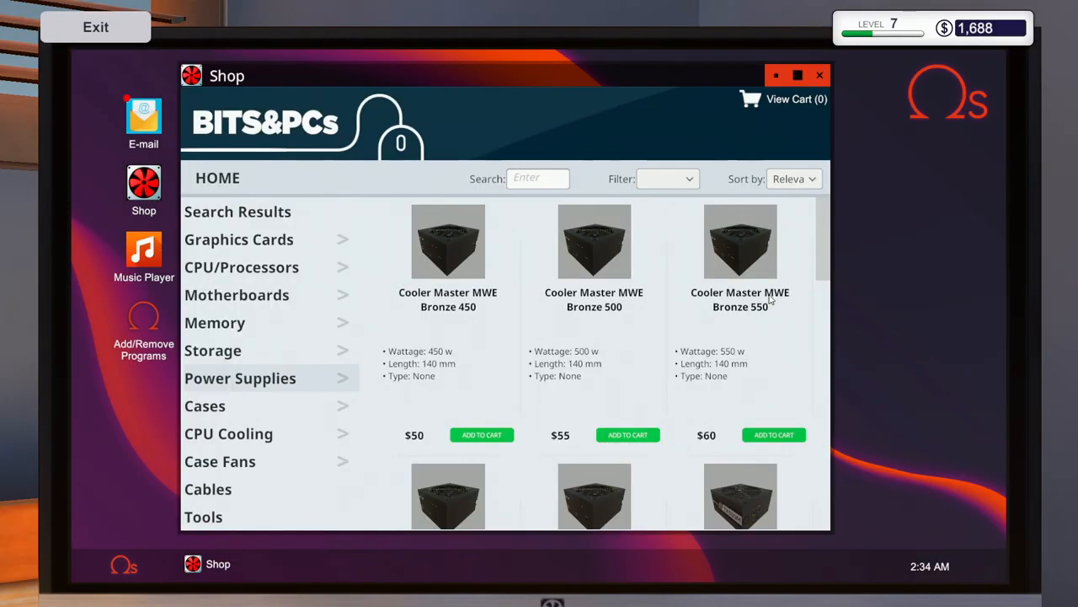
left_click(773, 435)
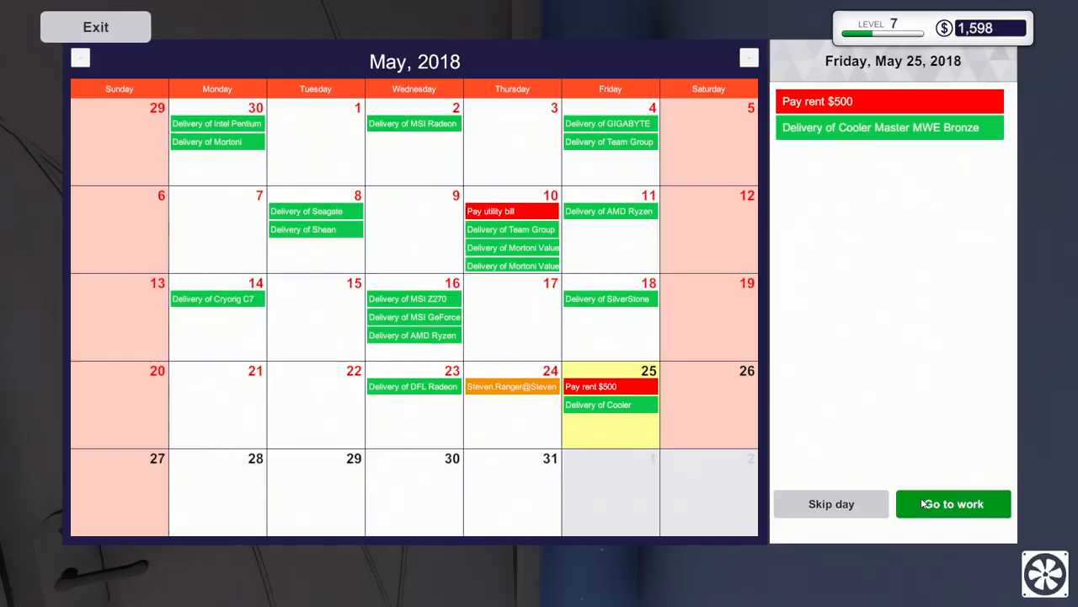
left_click(954, 504)
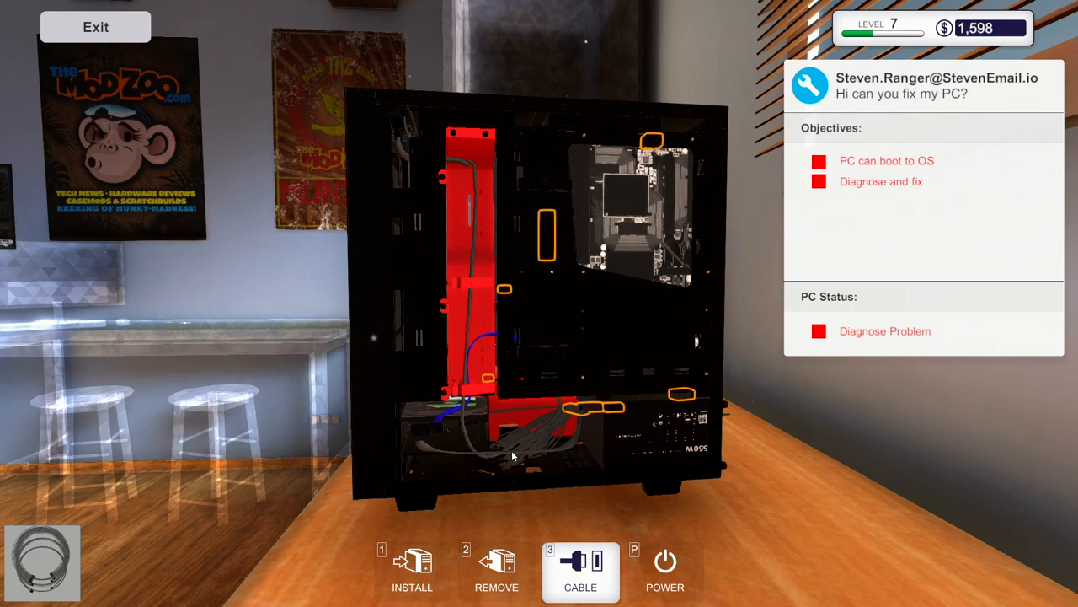
mouse_move(600, 428)
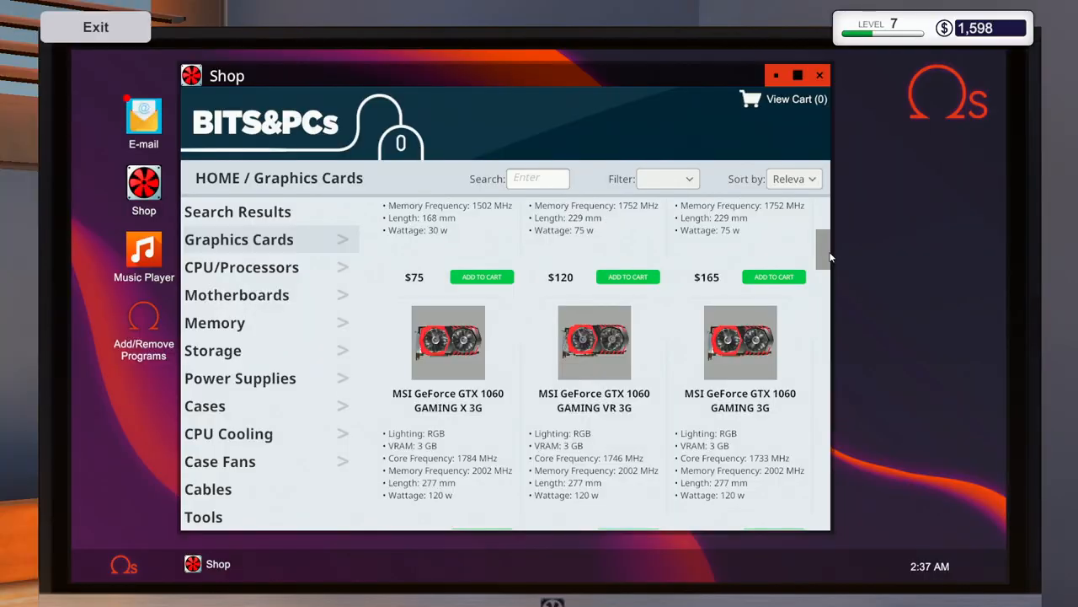
Scroll through the shop's graphics card listings for the power-cut PC
scroll("down", 3)
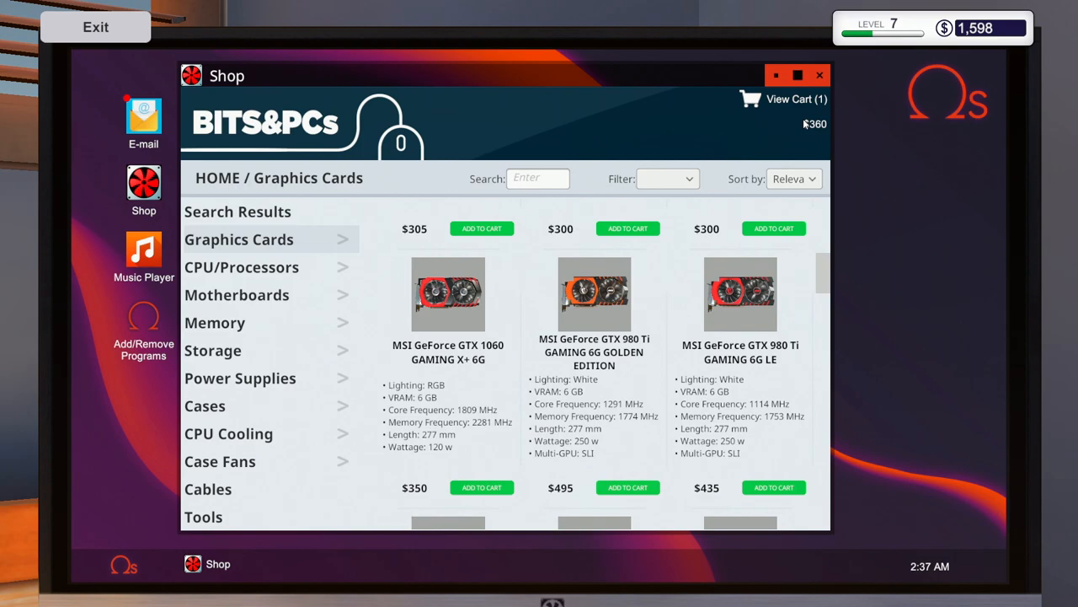
Buy the MSI GeForce GTX 1060 GAMING X+ 6G for $360 and fit it
left_click(783, 99)
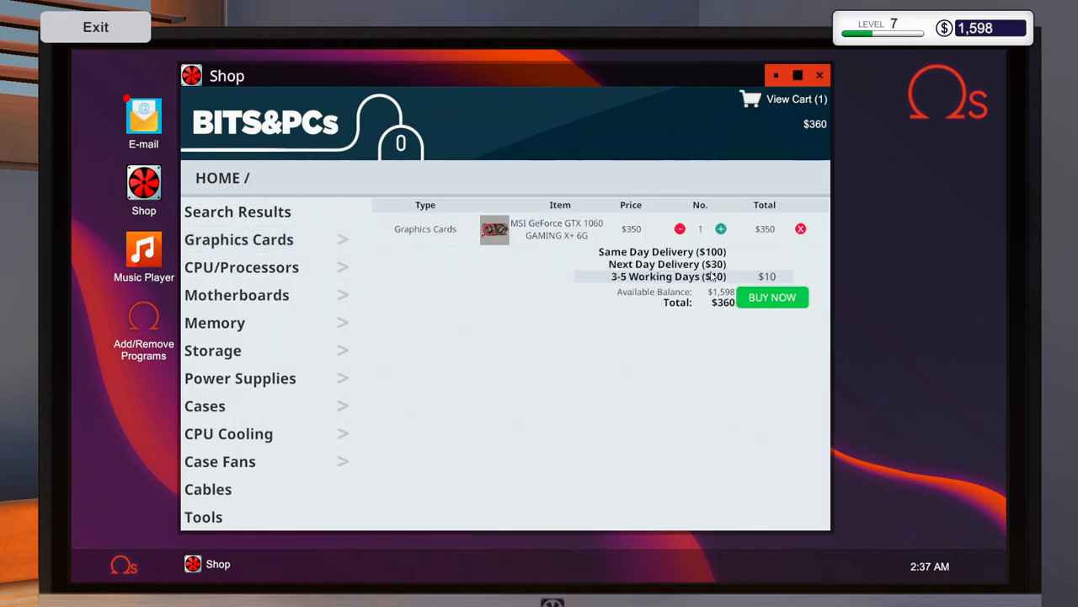
left_click(662, 263)
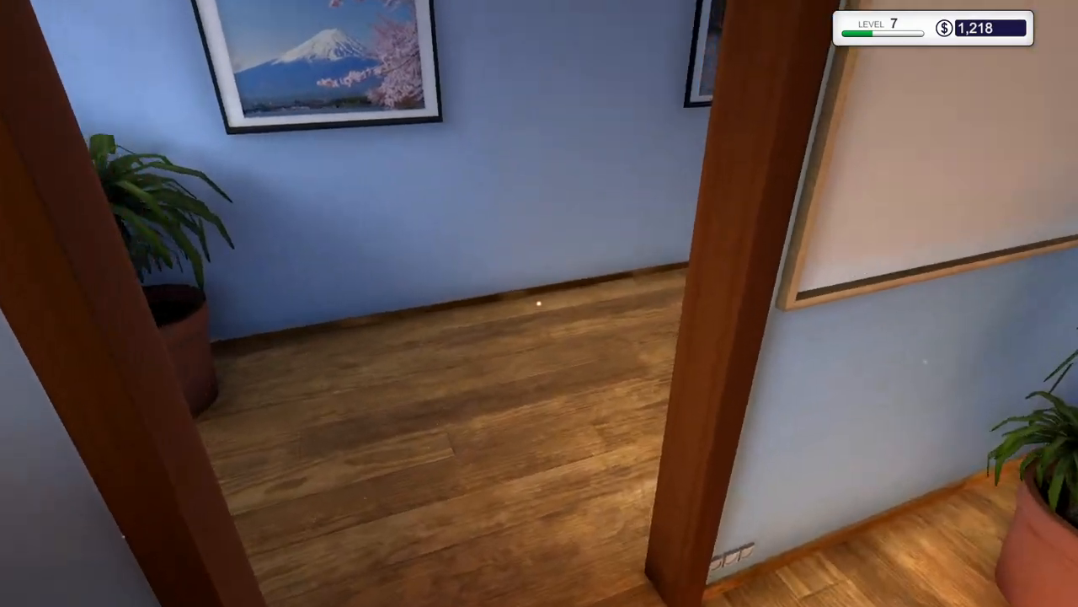
mouse_move(539, 303)
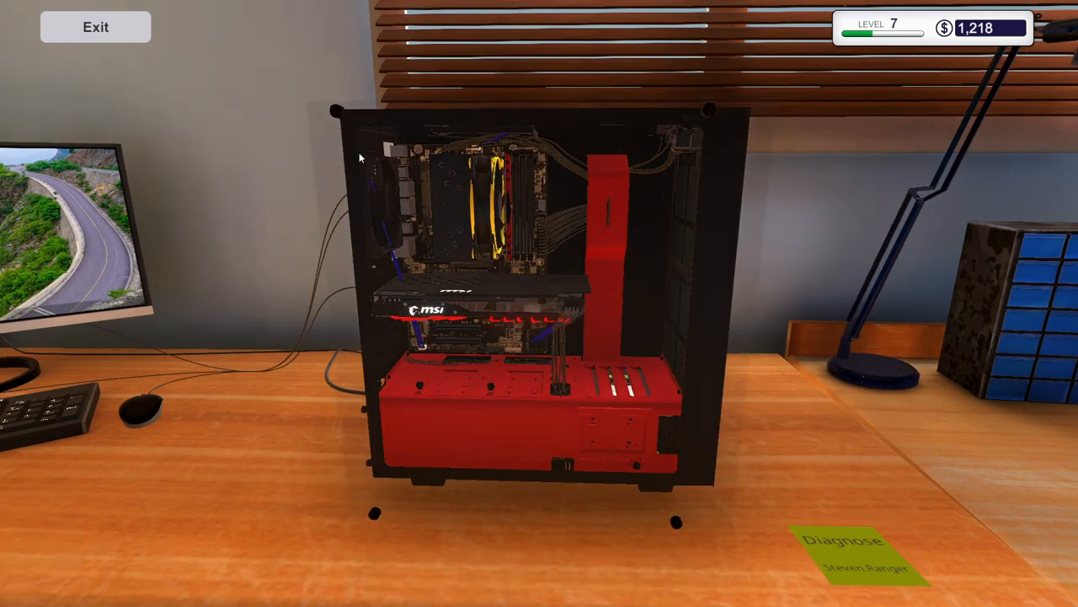
left_click(855, 560)
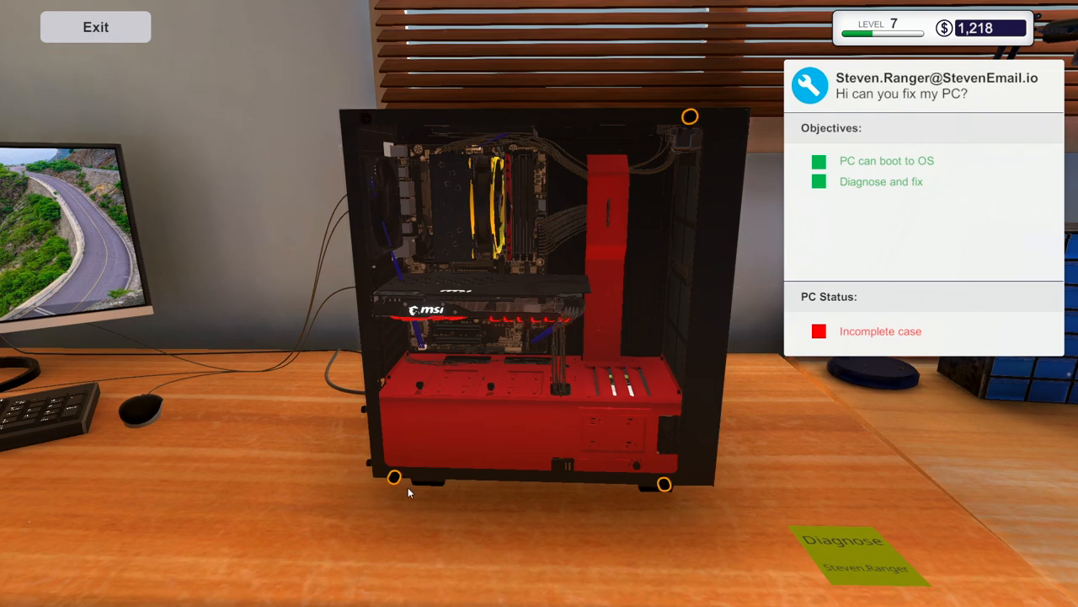
mouse_move(618, 478)
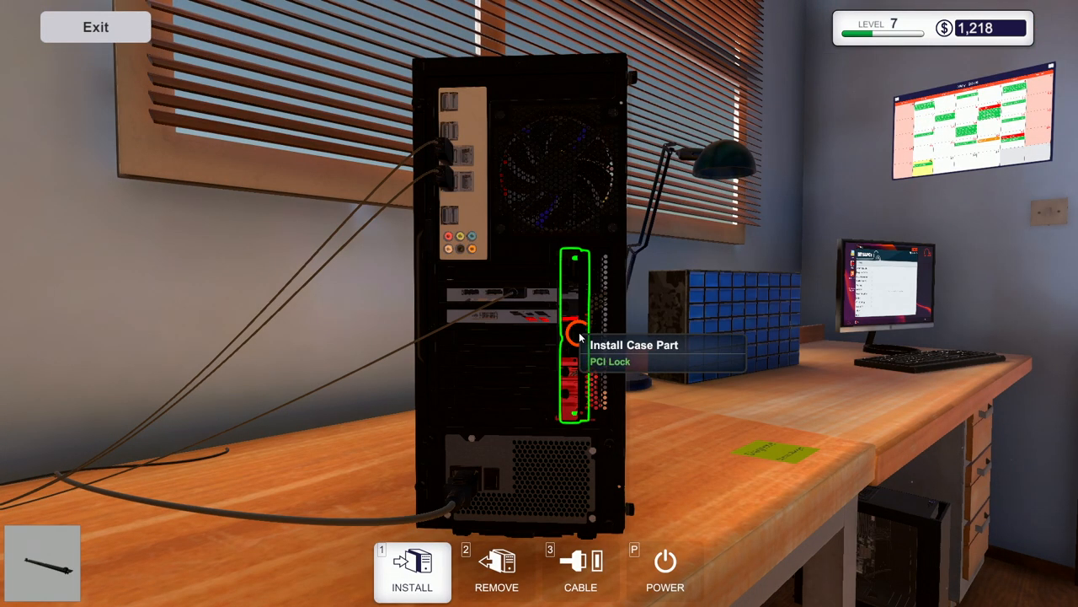
Fit the PCI lock over the graphics card and close up the case
left_click(574, 339)
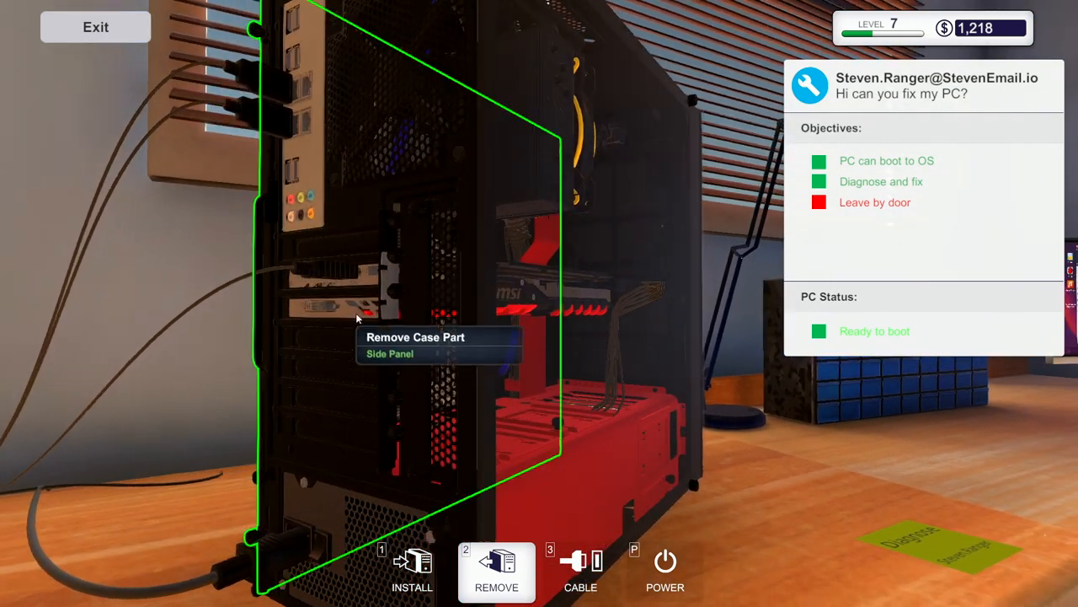
left_click(389, 353)
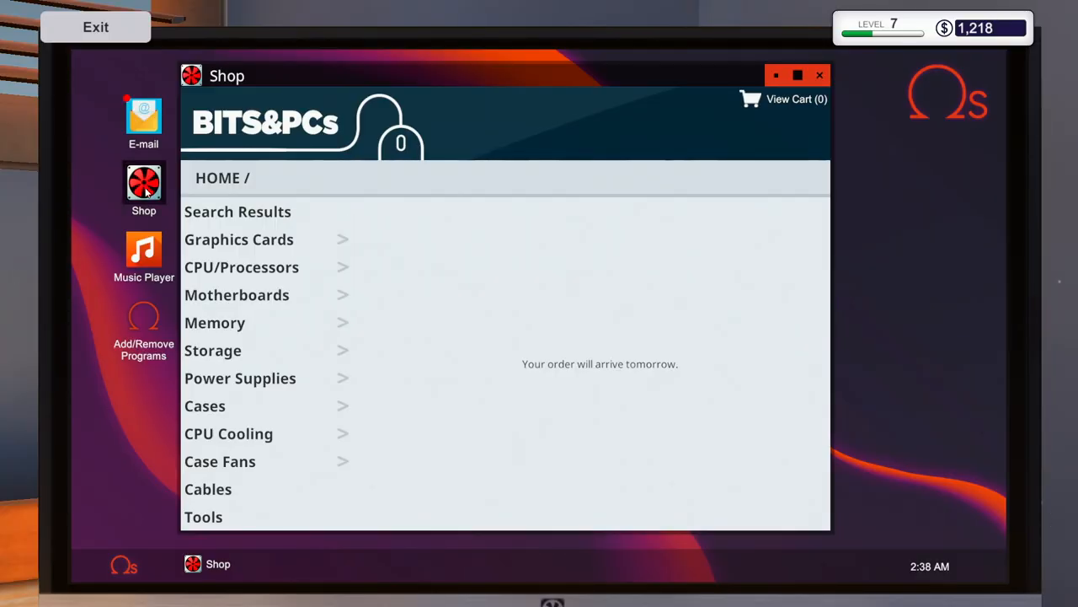
mouse_move(143, 122)
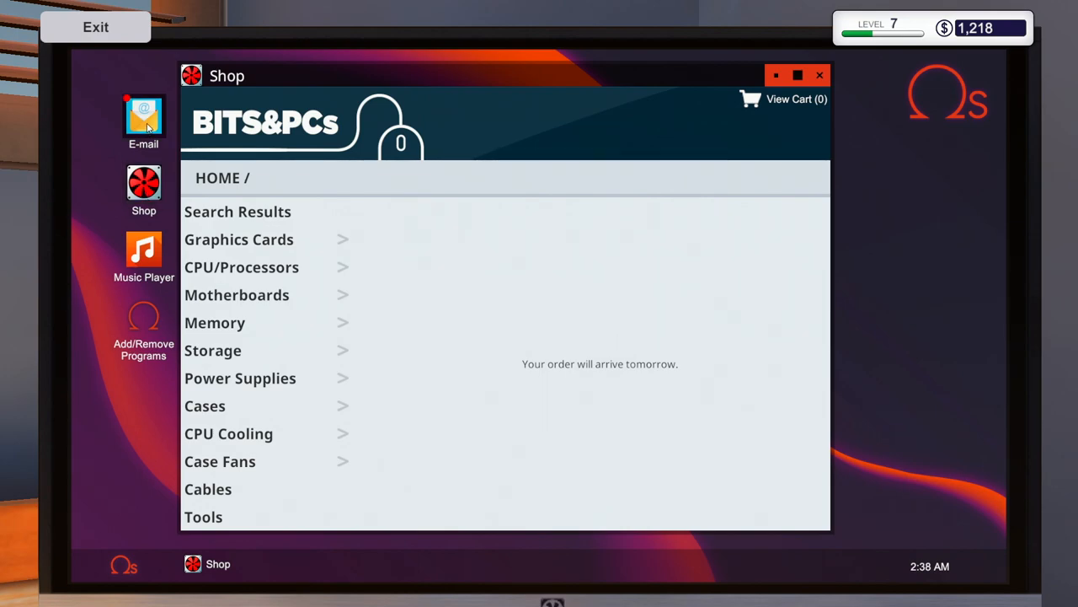
Collect the $740 payment from the job email in the inbox
left_click(143, 118)
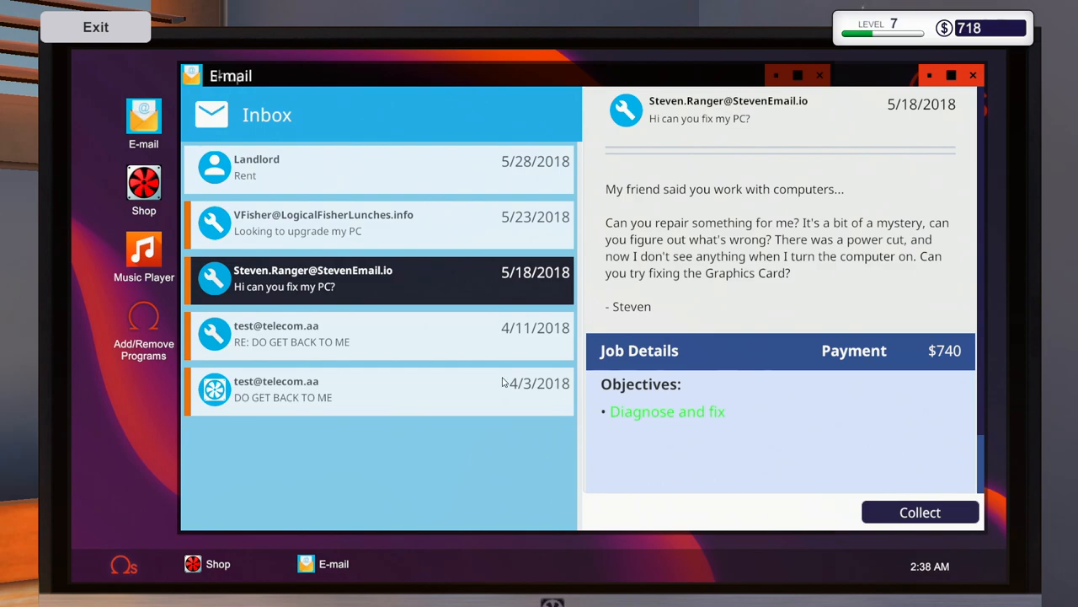
left_click(920, 512)
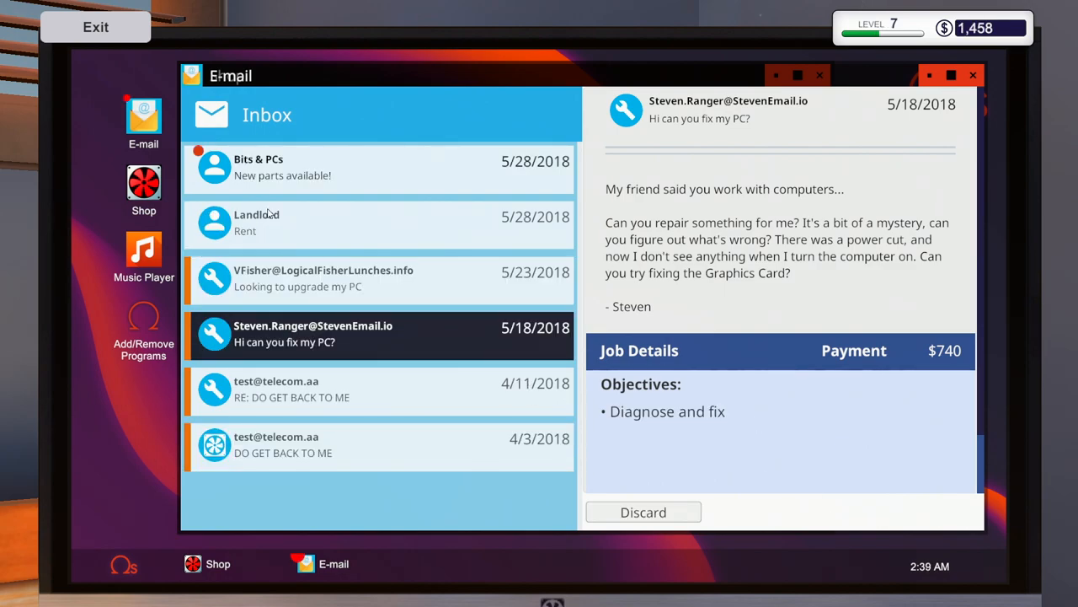